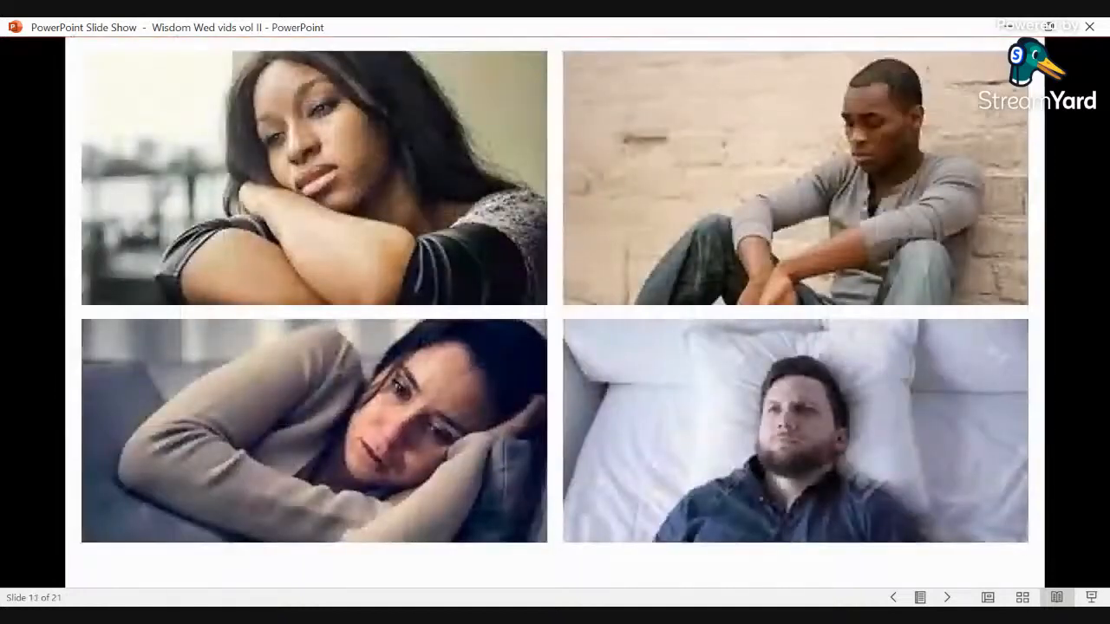
Step: Advance the slideshow from the four-portrait slide 11 toward the 'lack of support' boulder slide 15
{"action": "left_click", "coordinate": [893, 597]}
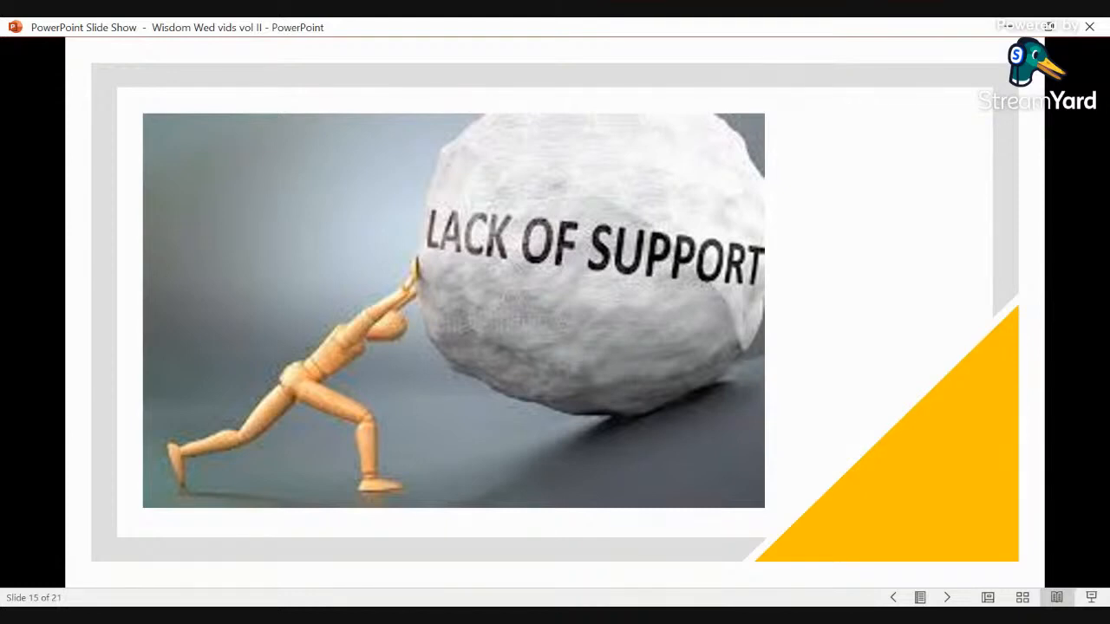
Step: Advance past the Types of Cults slide to slide 17, '3 ways to protect yourself from cult rebounding'
{"action": "left_click", "coordinate": [947, 598]}
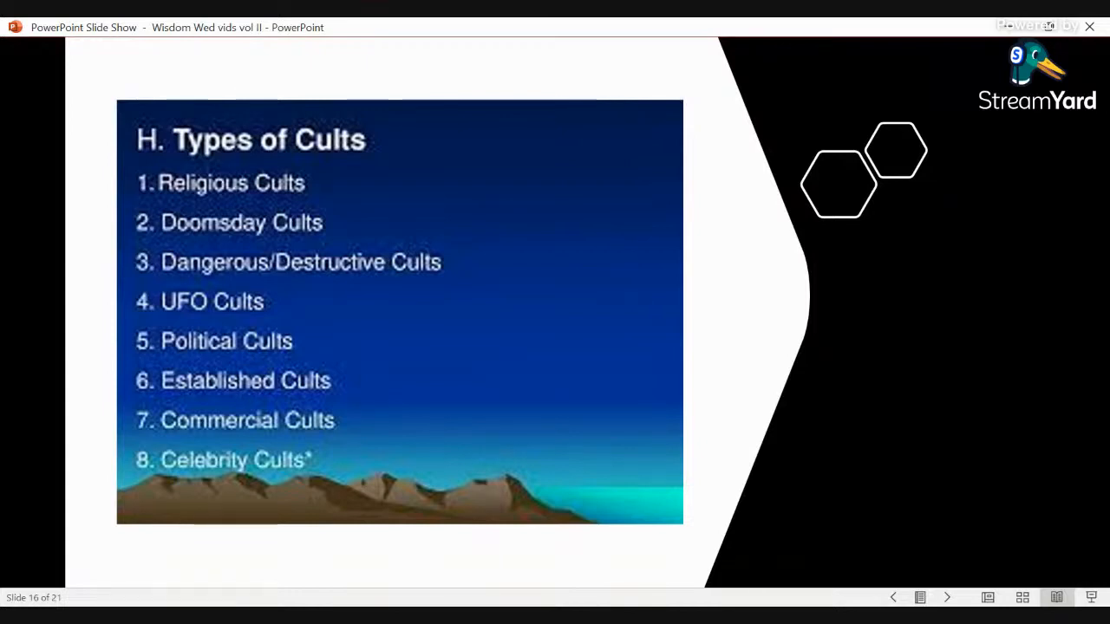
{"action": "left_click", "coordinate": [946, 597]}
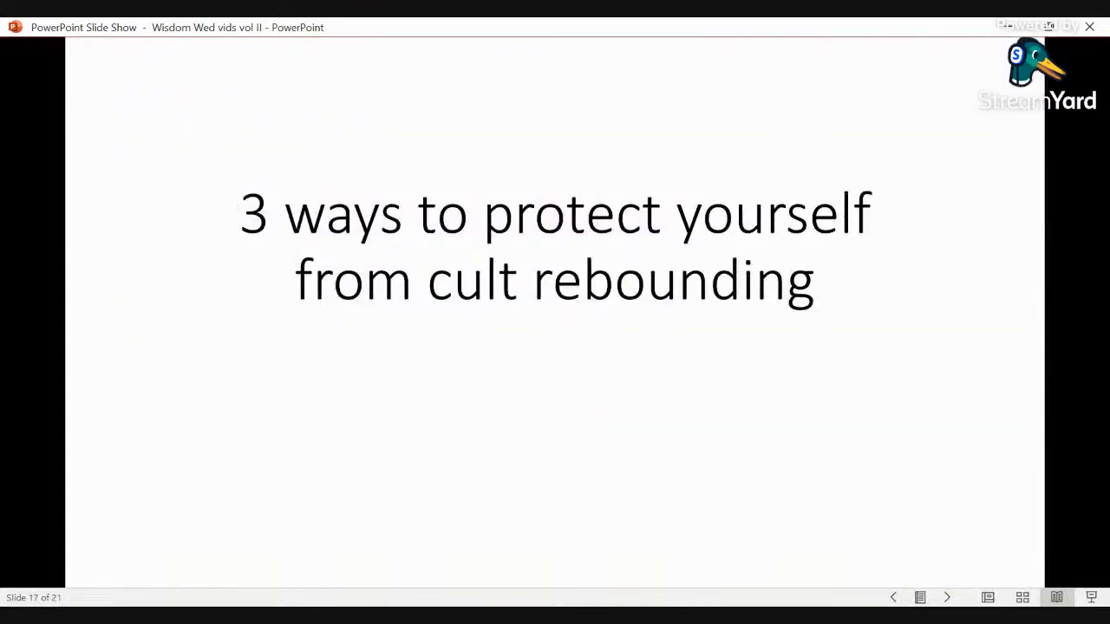